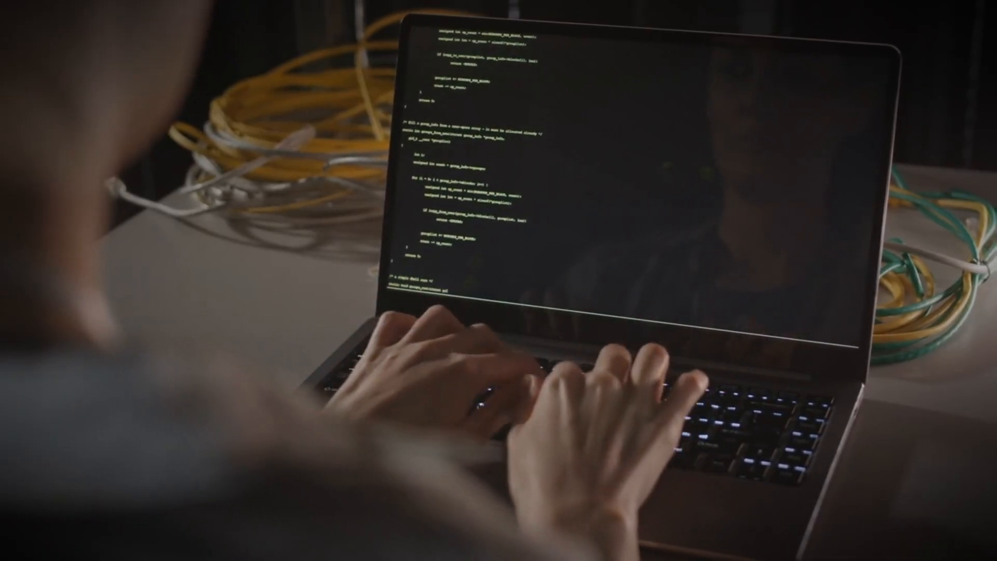
type("code")
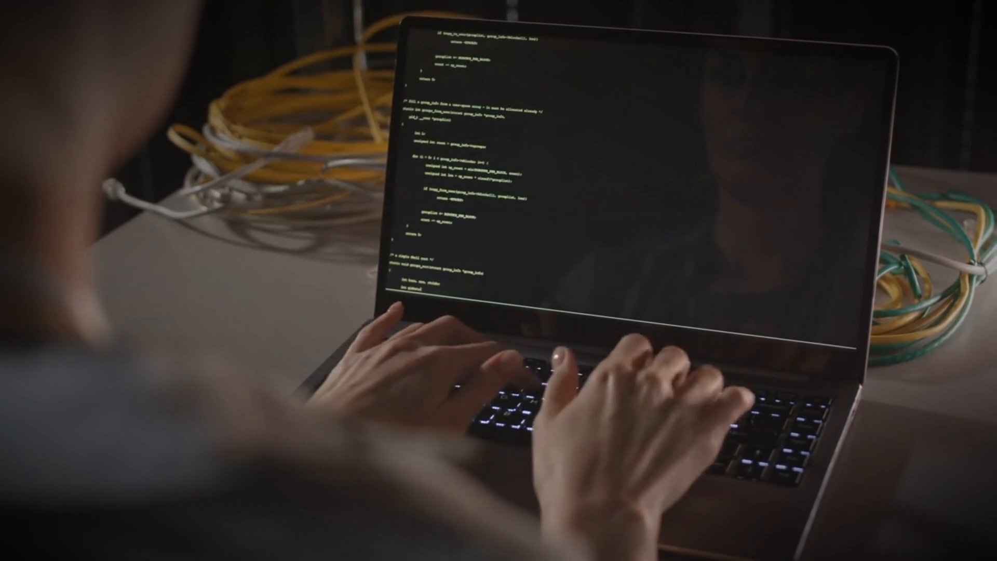